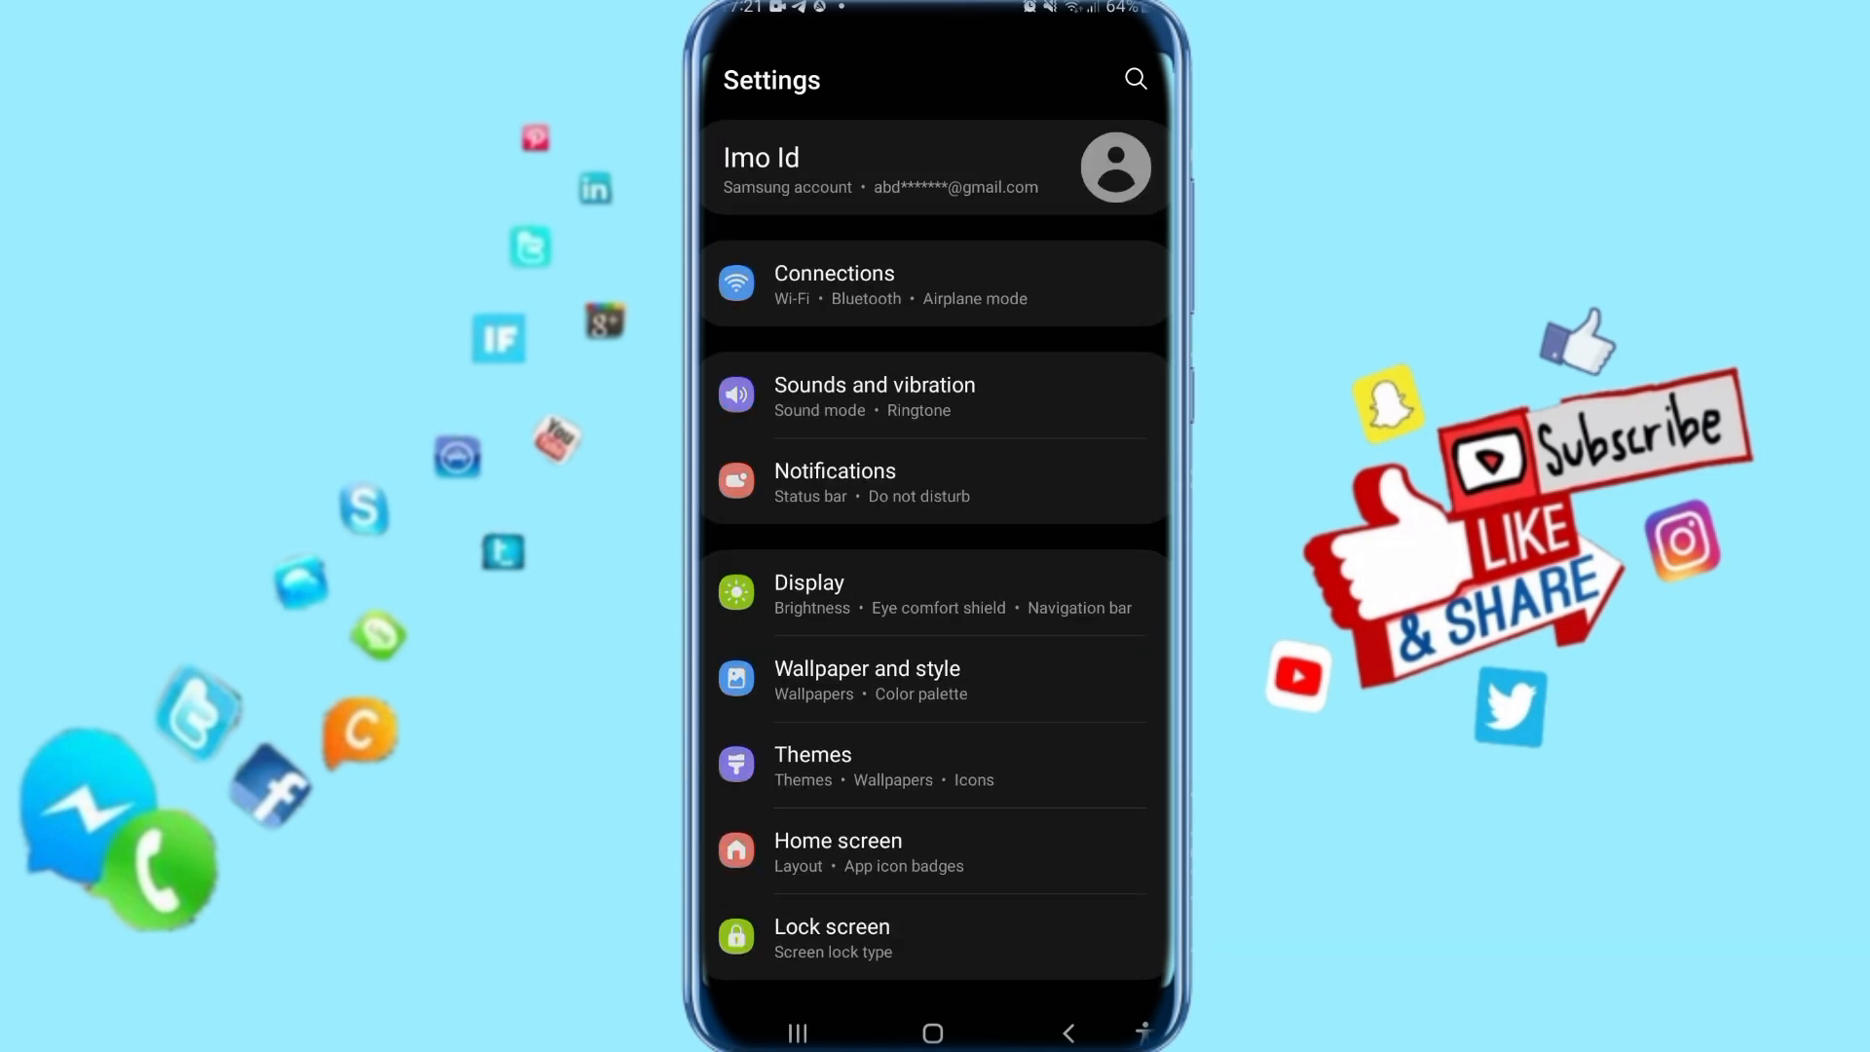
Step: Scroll down the main Settings list to reach the Apps section
{"action": "scroll", "scroll_direction": "down", "scroll_amount": 3}
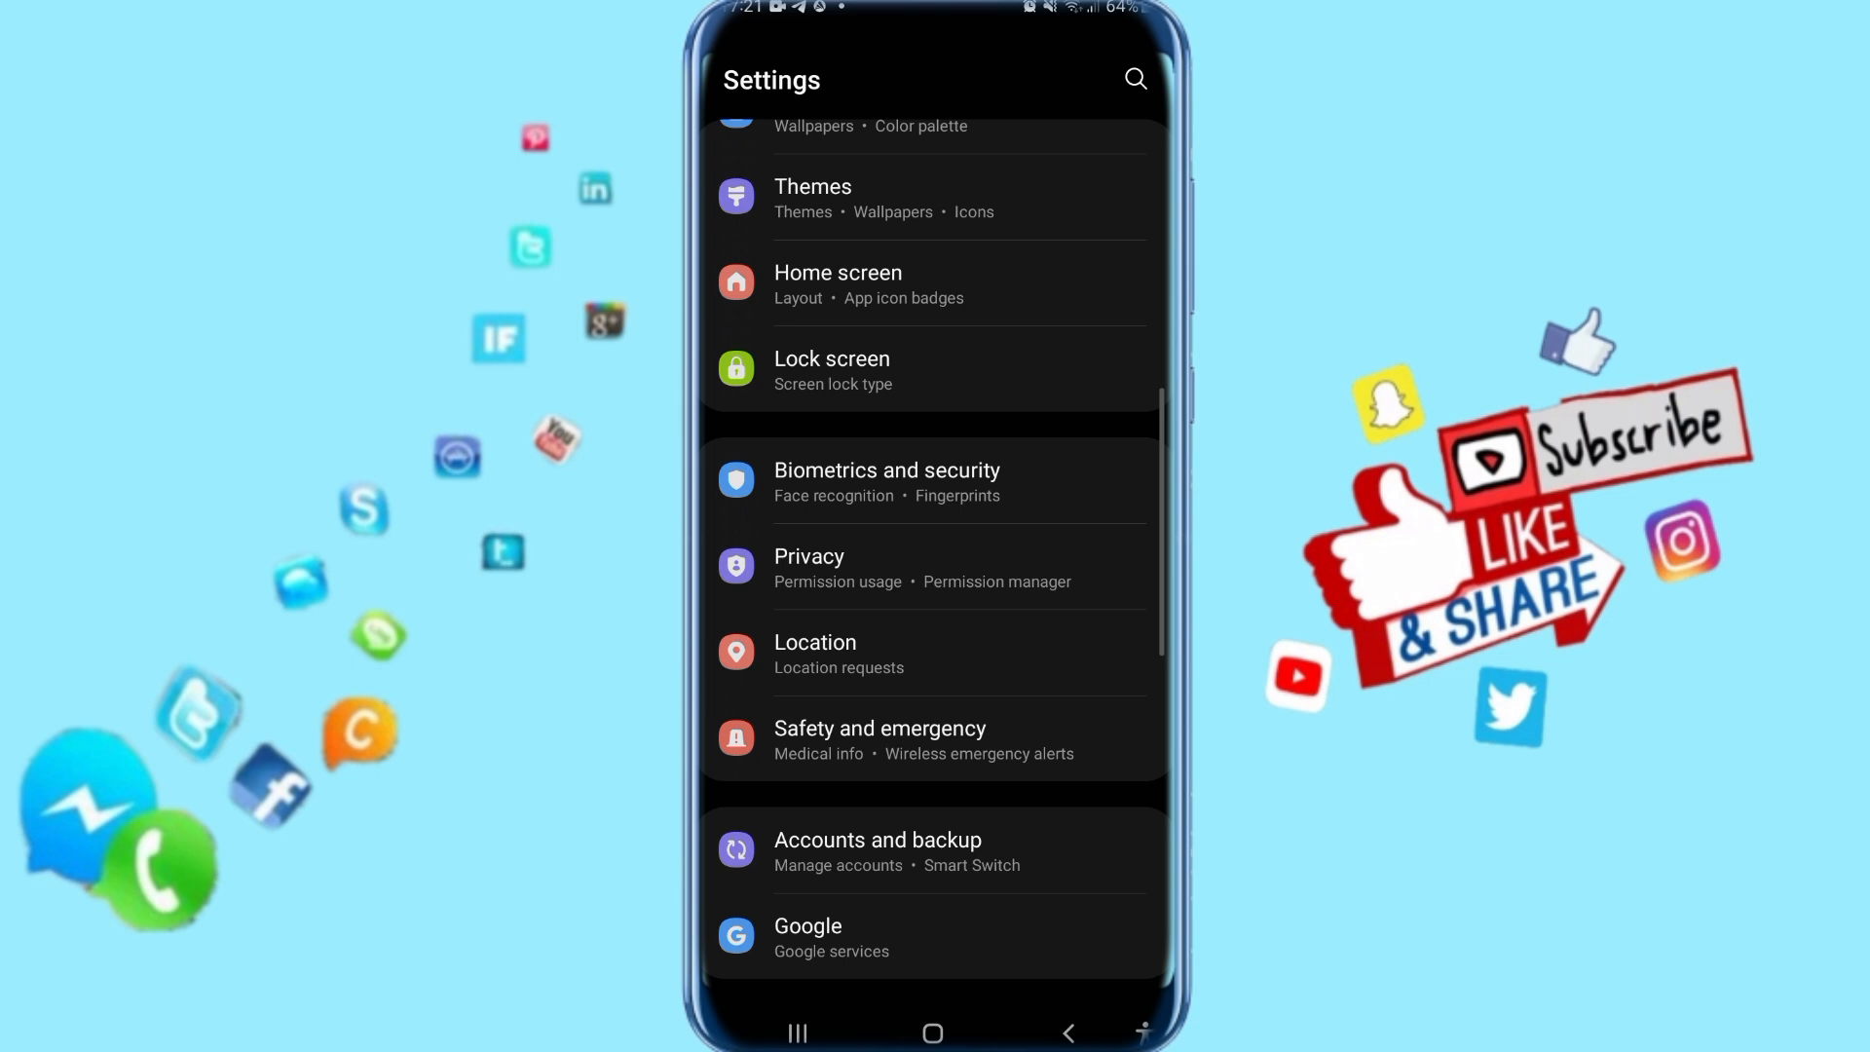
{"action": "scroll", "scroll_direction": "down", "scroll_amount": 3}
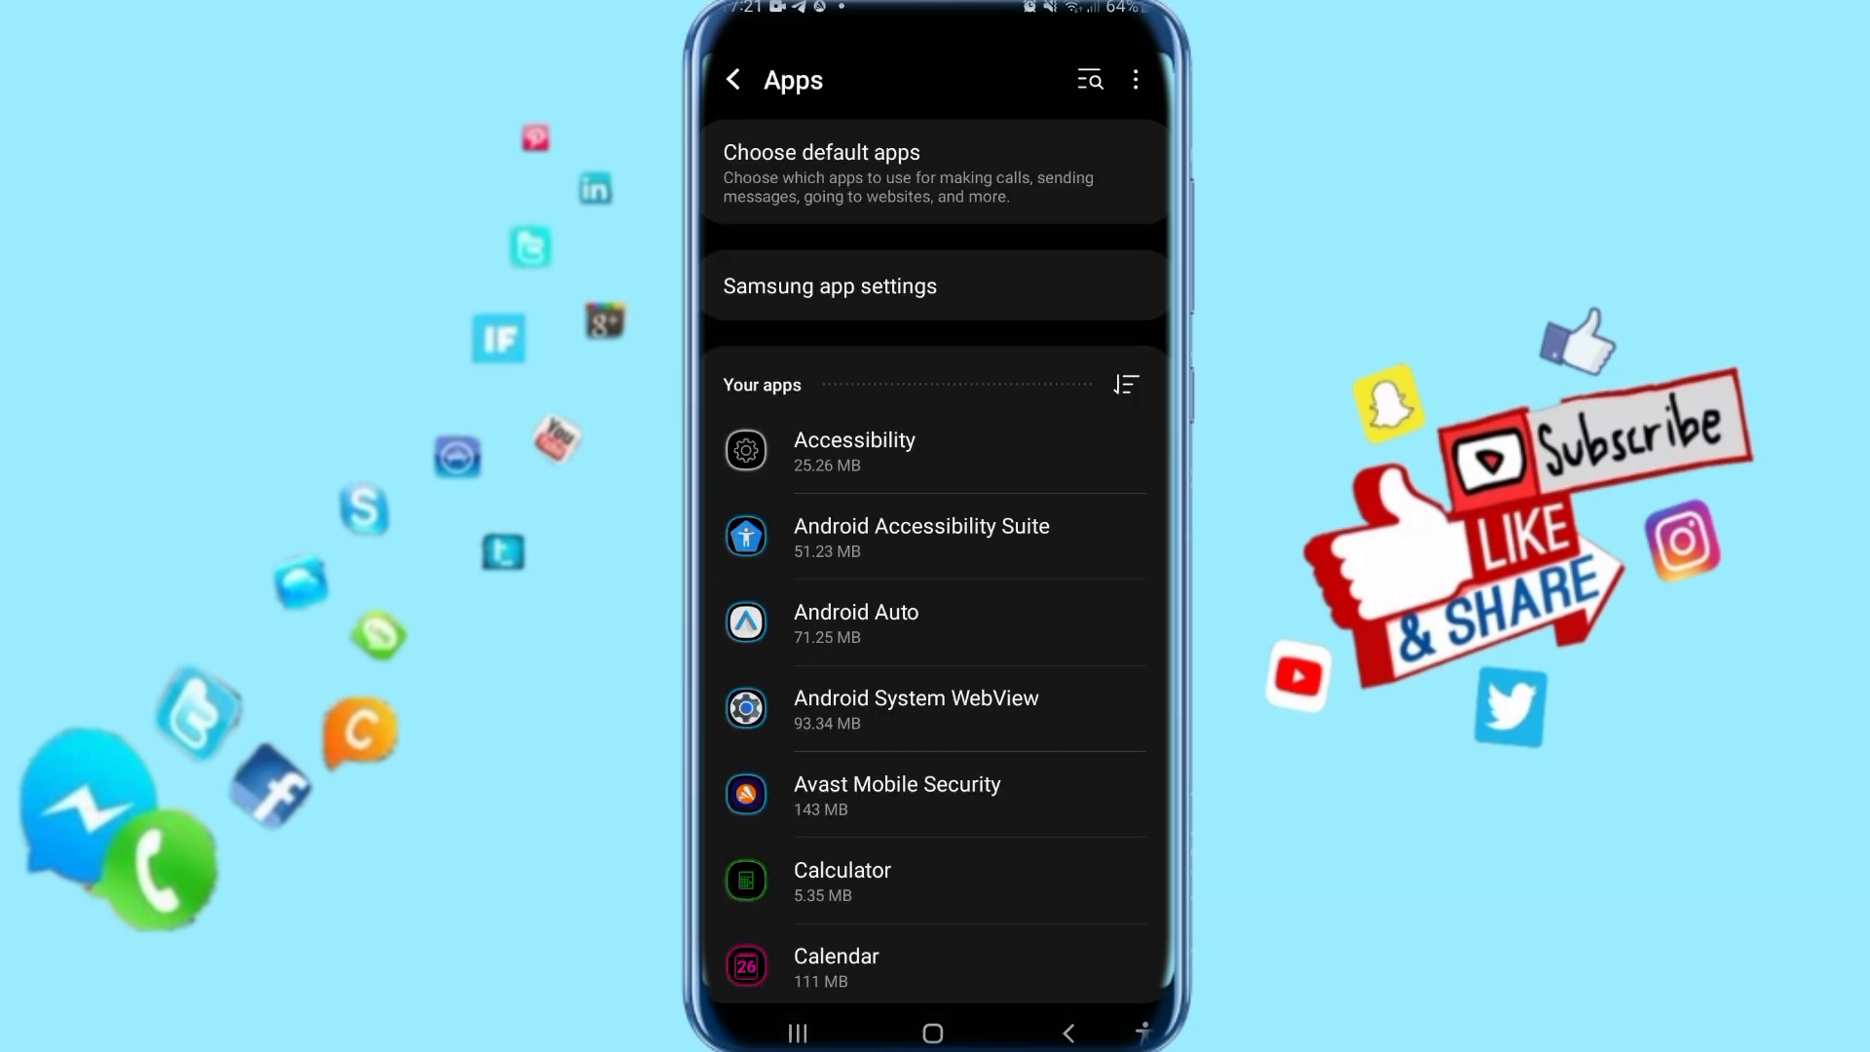
Step: Search the installed apps list for 'gen'
{"action": "scroll", "scroll_direction": "down", "scroll_amount": 3}
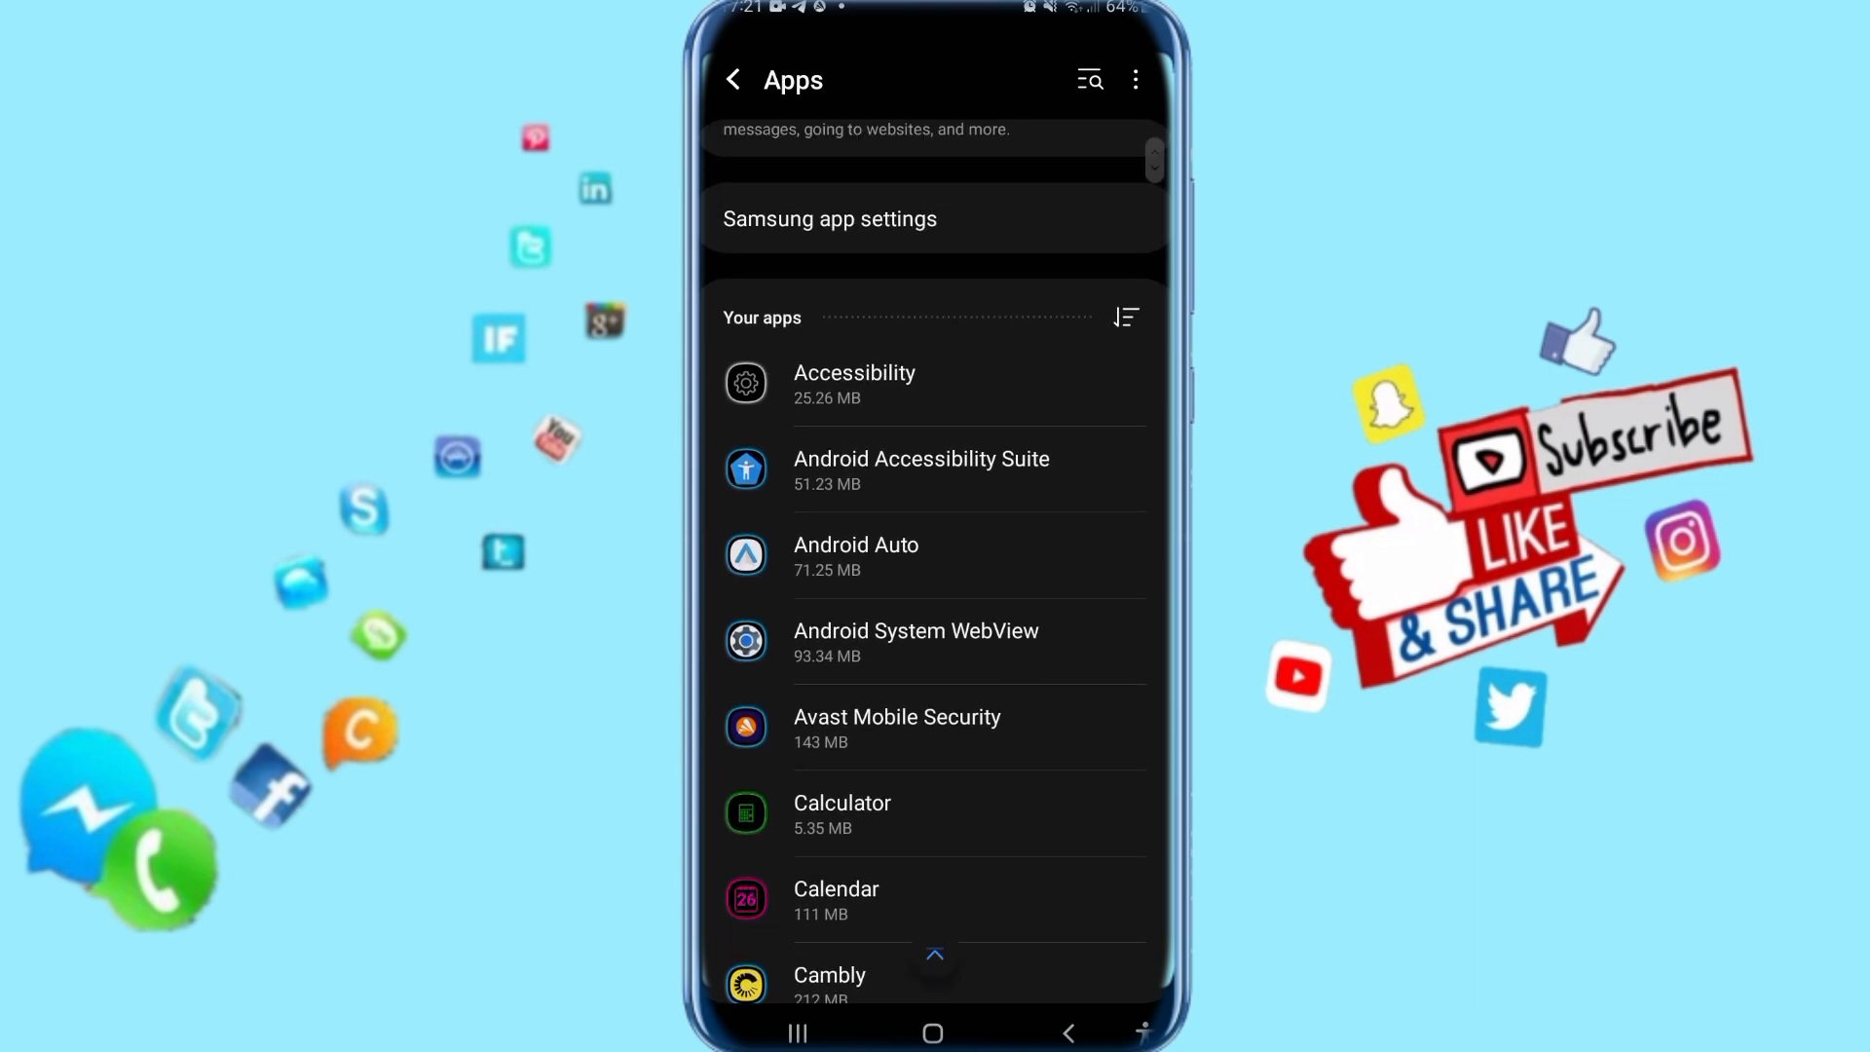
{"action": "left_click", "coordinate": [1088, 80]}
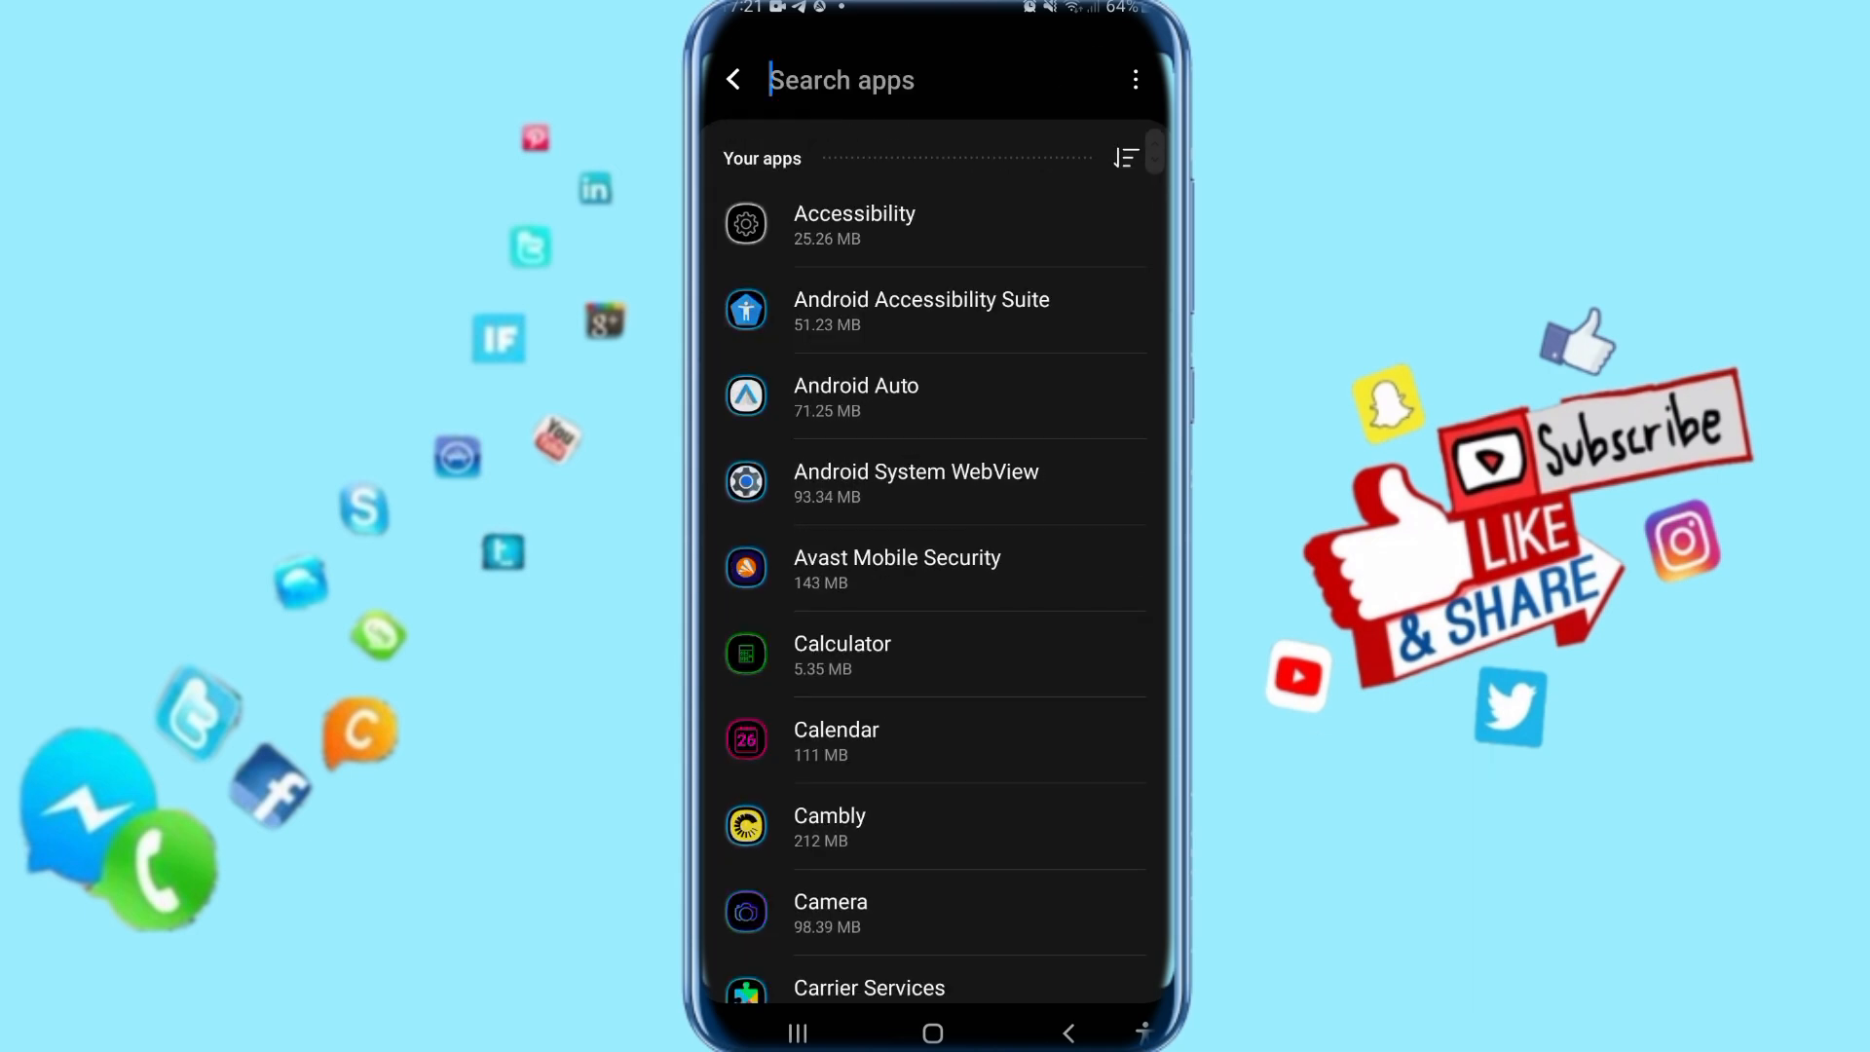
{"action": "type", "text": "ge"}
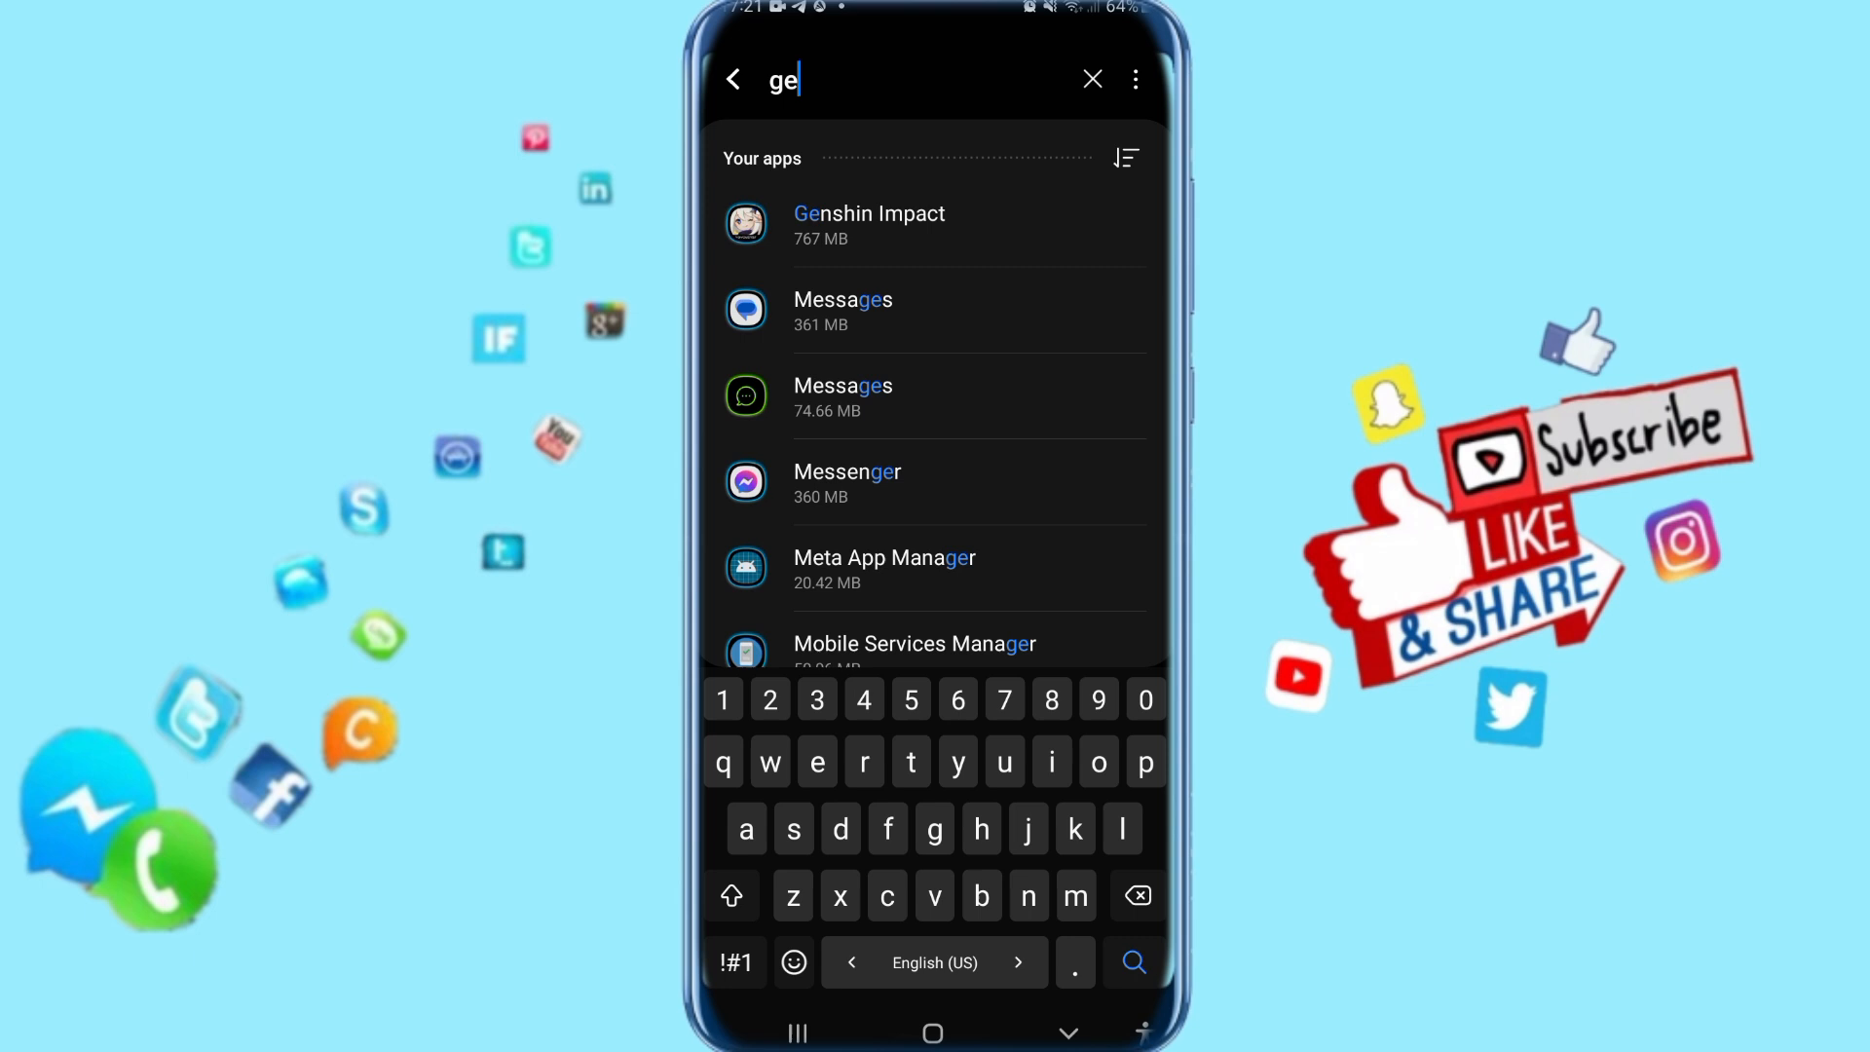
{"action": "type", "text": "n"}
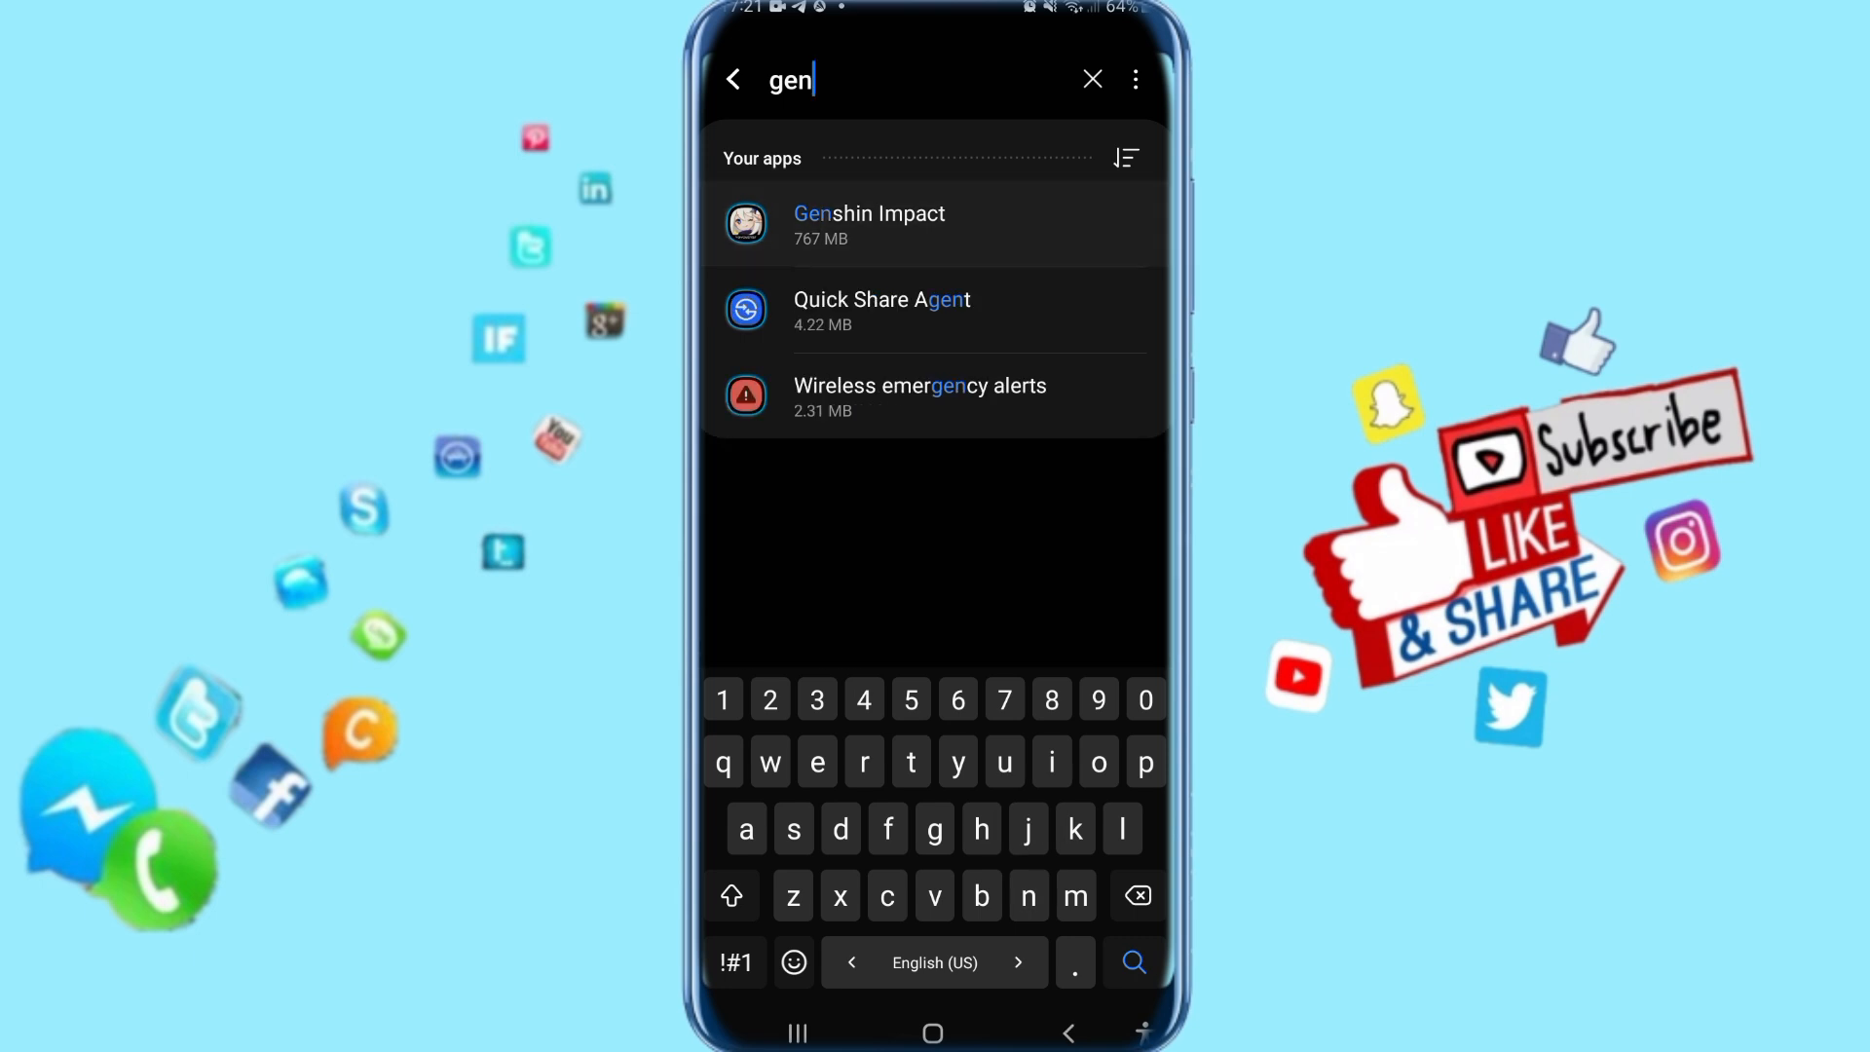
Step: Open Genshin Impact's Storage page and clear its cache
{"action": "left_click", "coordinate": [868, 224]}
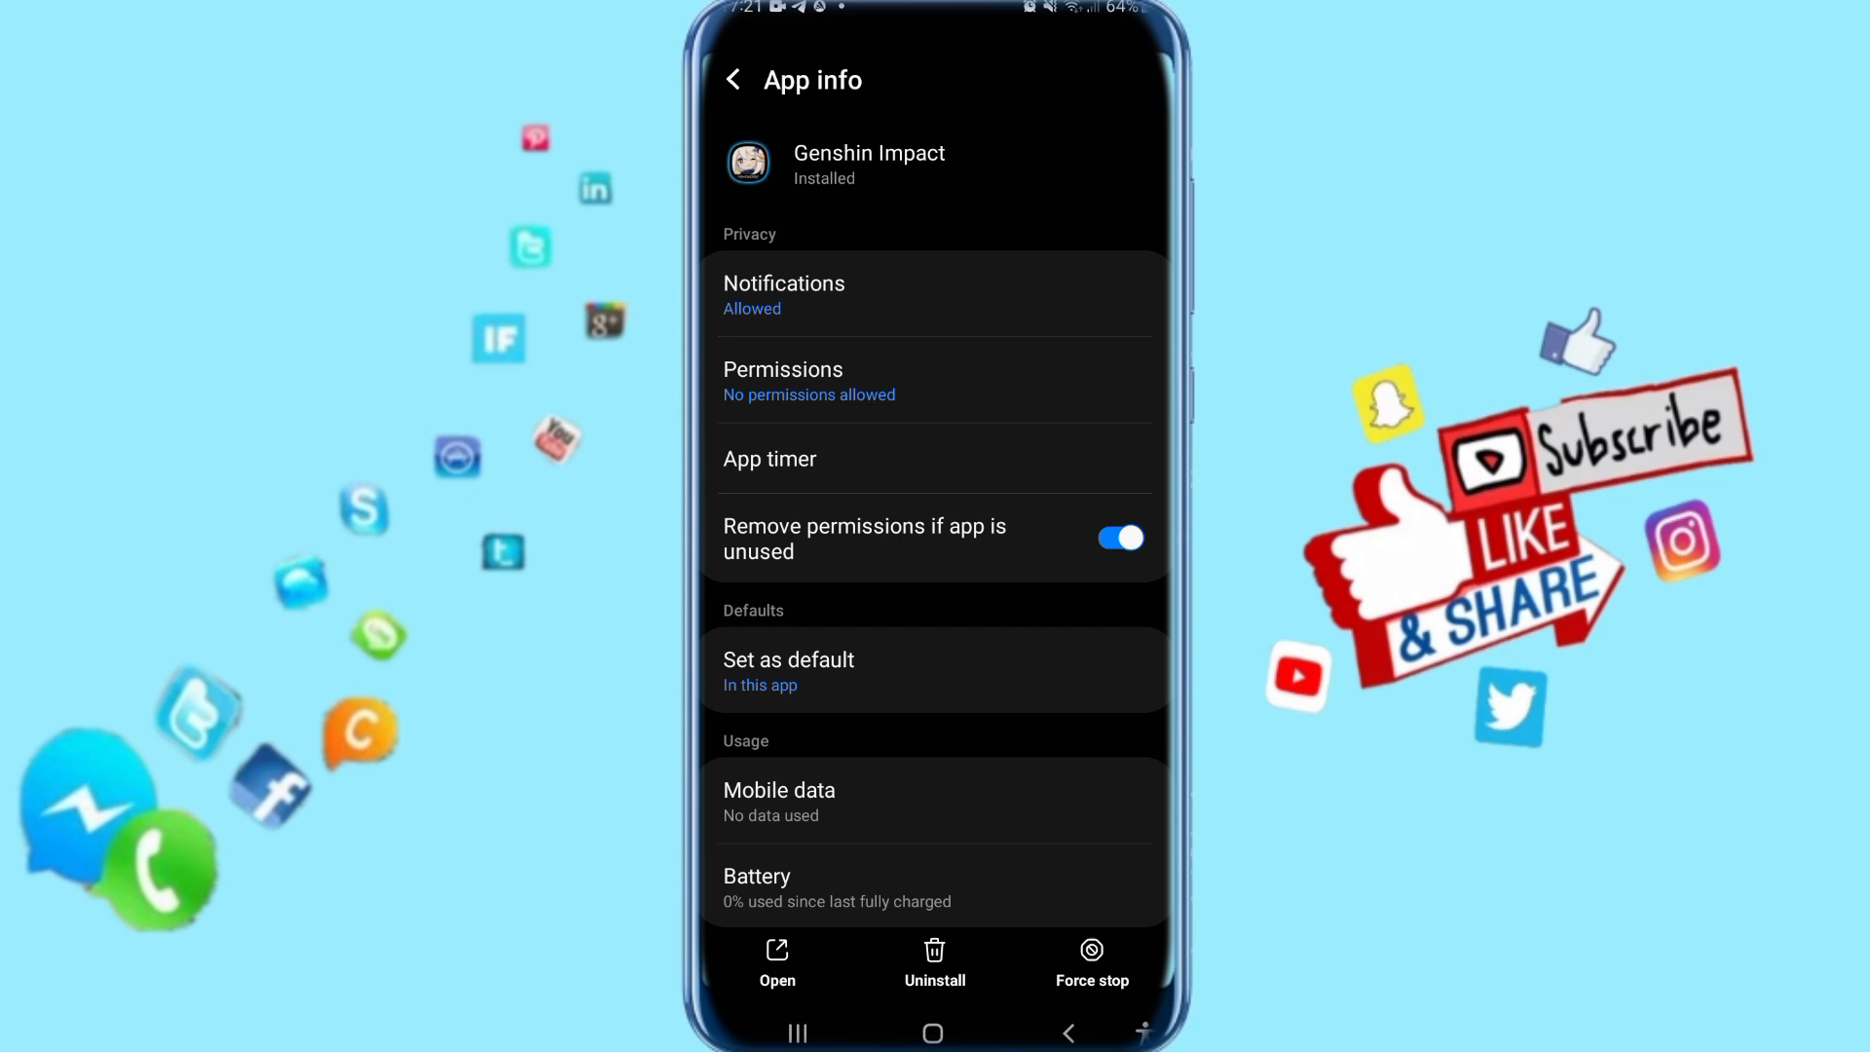
{"action": "left_click", "coordinate": [1089, 961]}
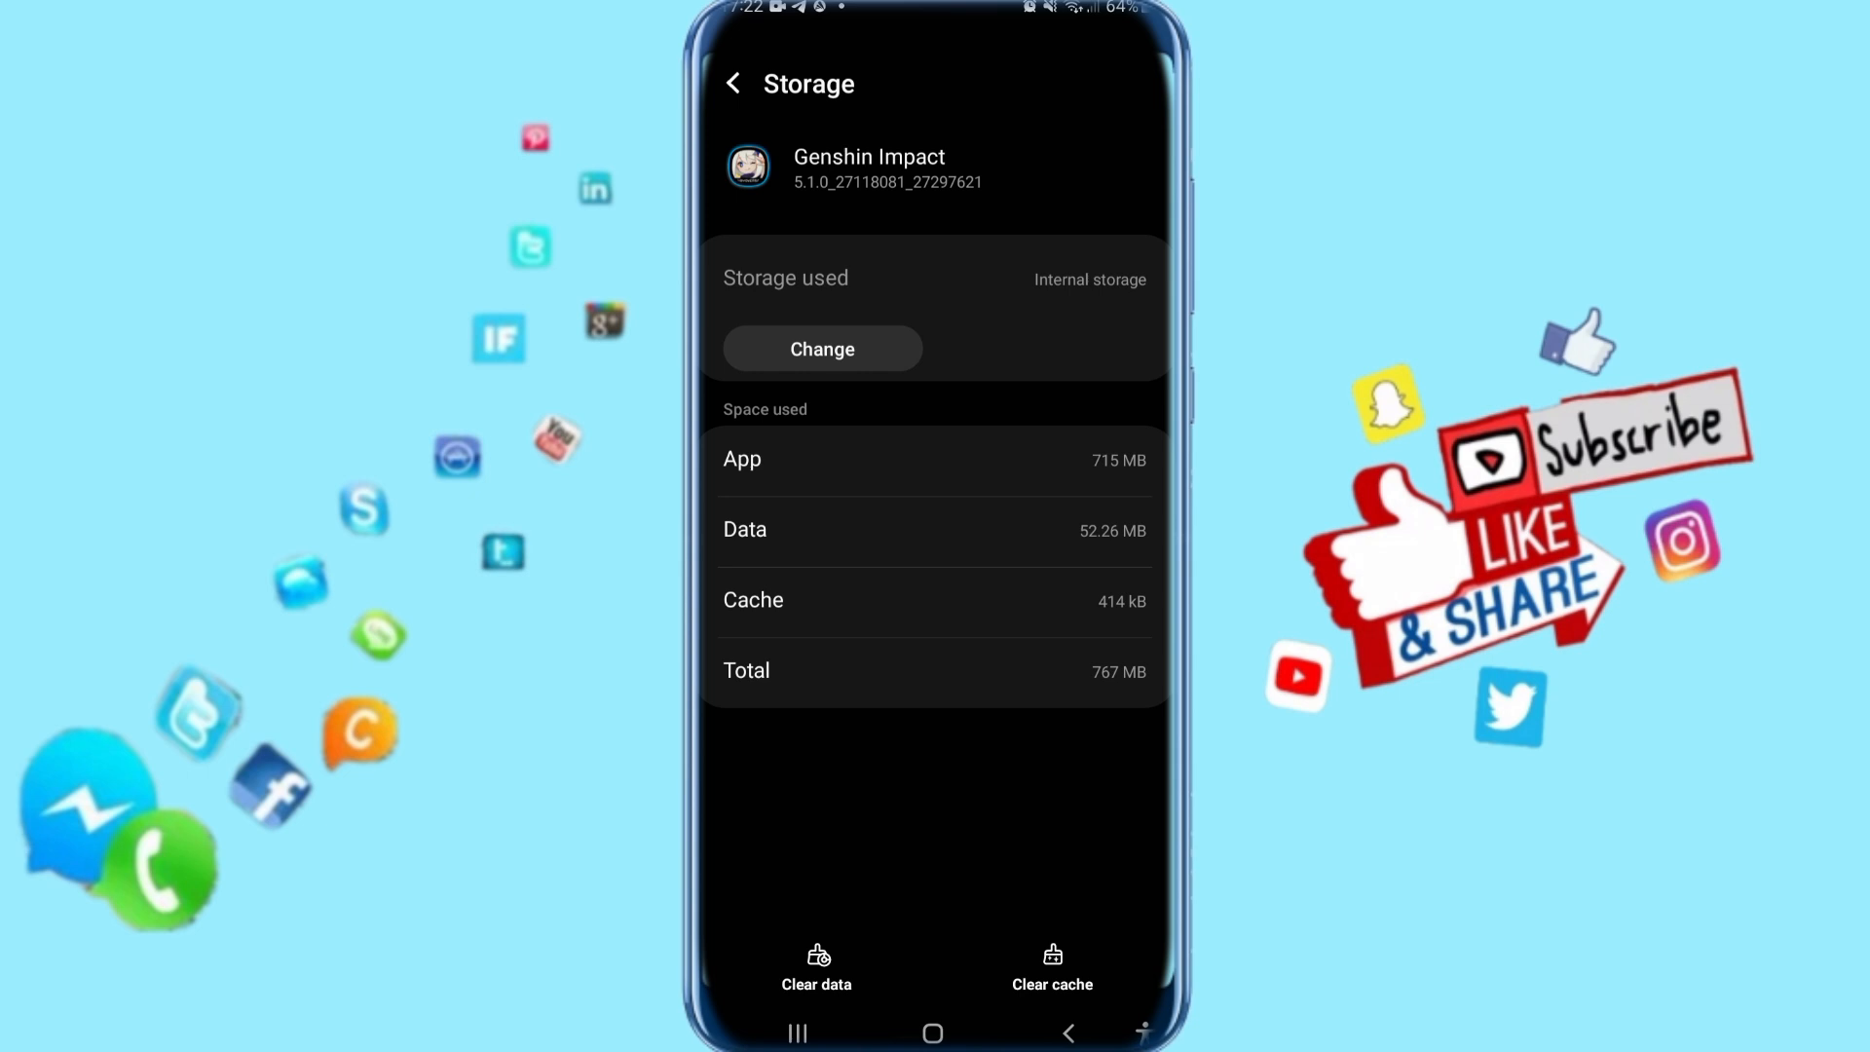
{"action": "left_click", "coordinate": [1051, 967]}
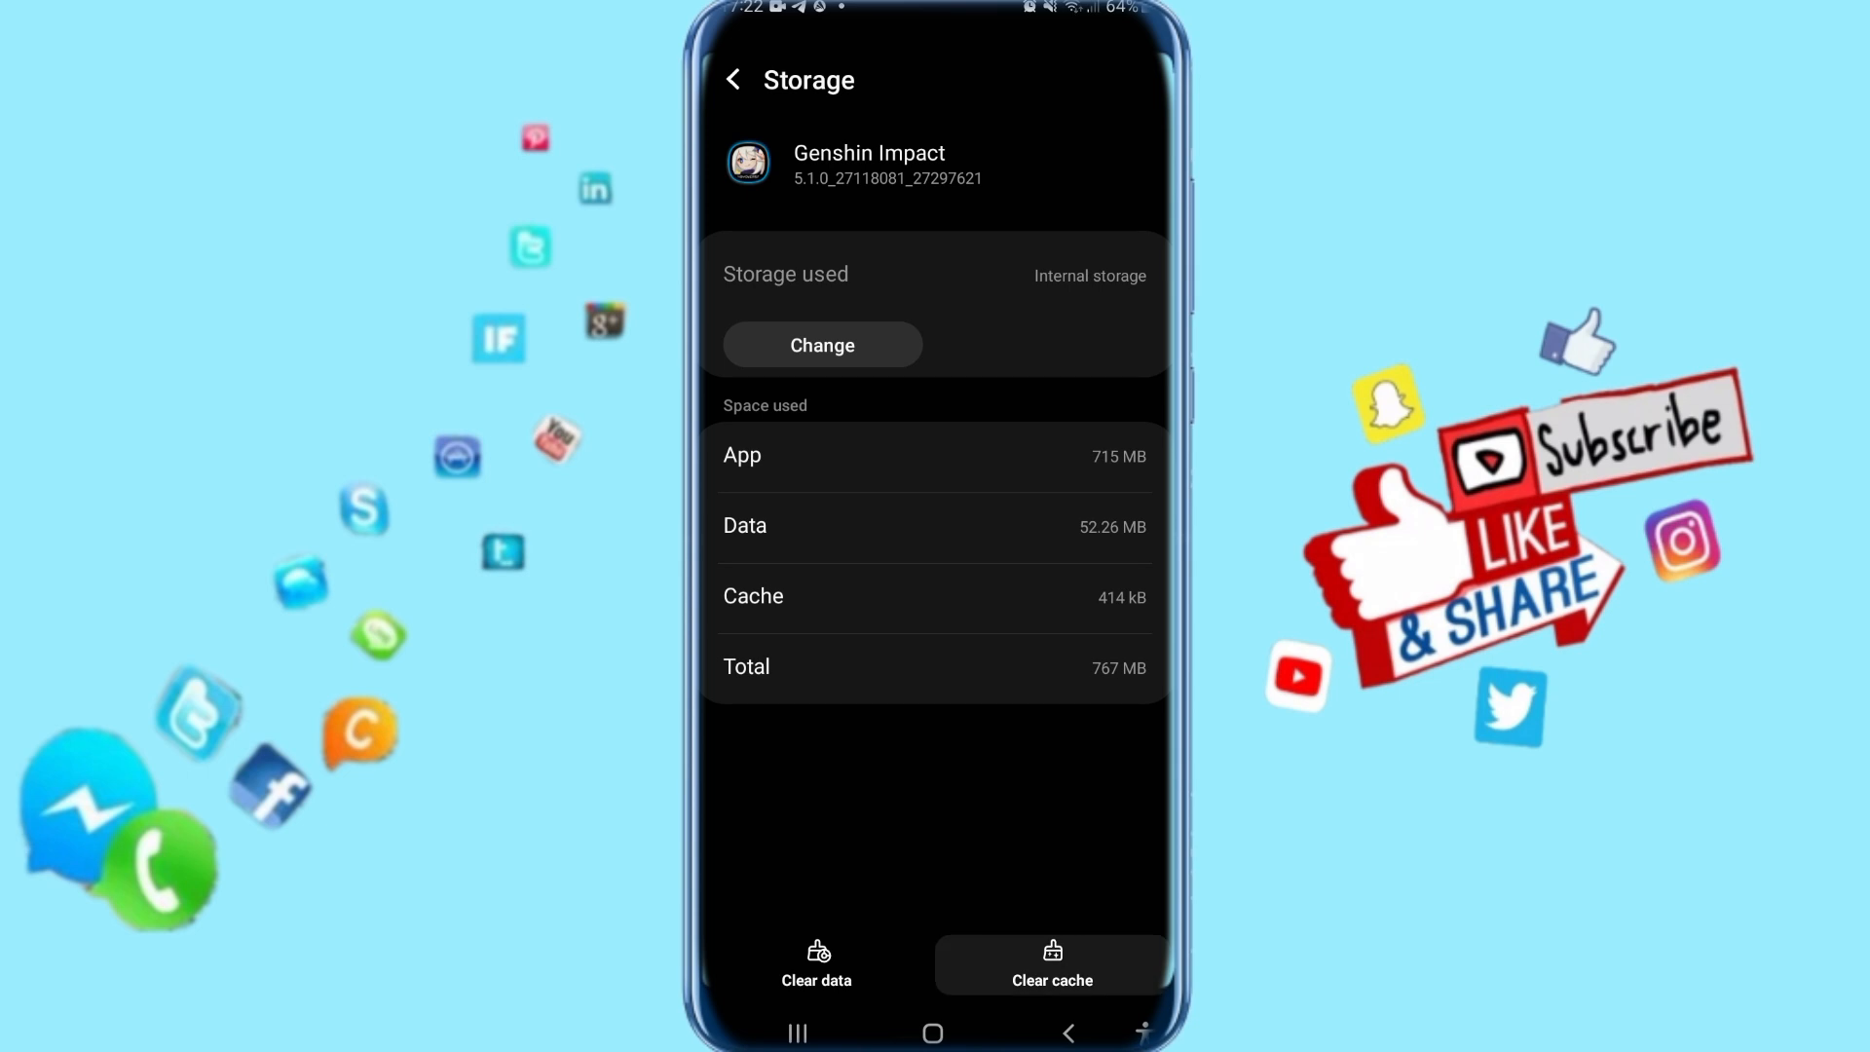